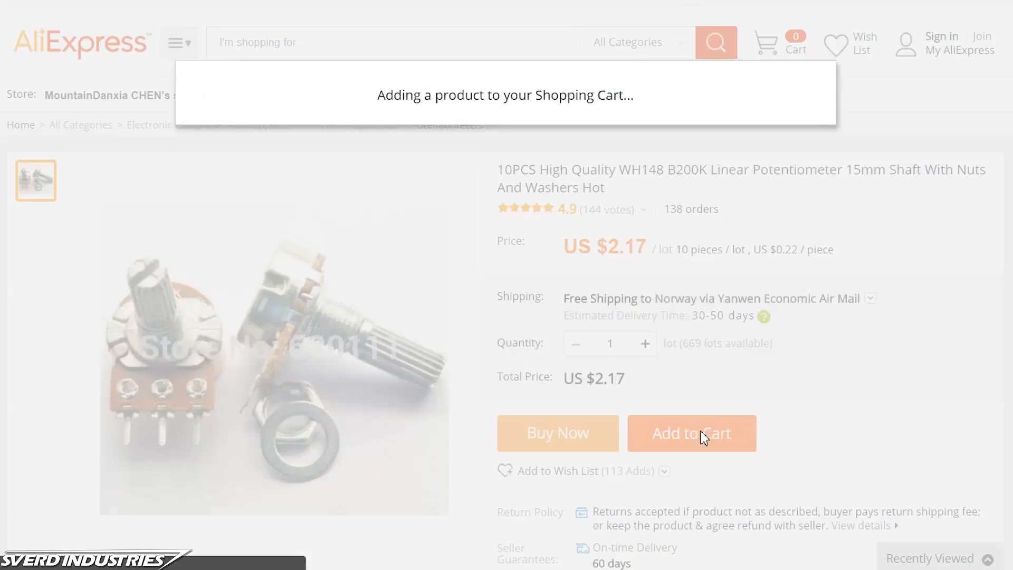
Add the B200K potentiometers and dual LED voltmeter-ammeter to the cart, then view the cart.
left_click(692, 433)
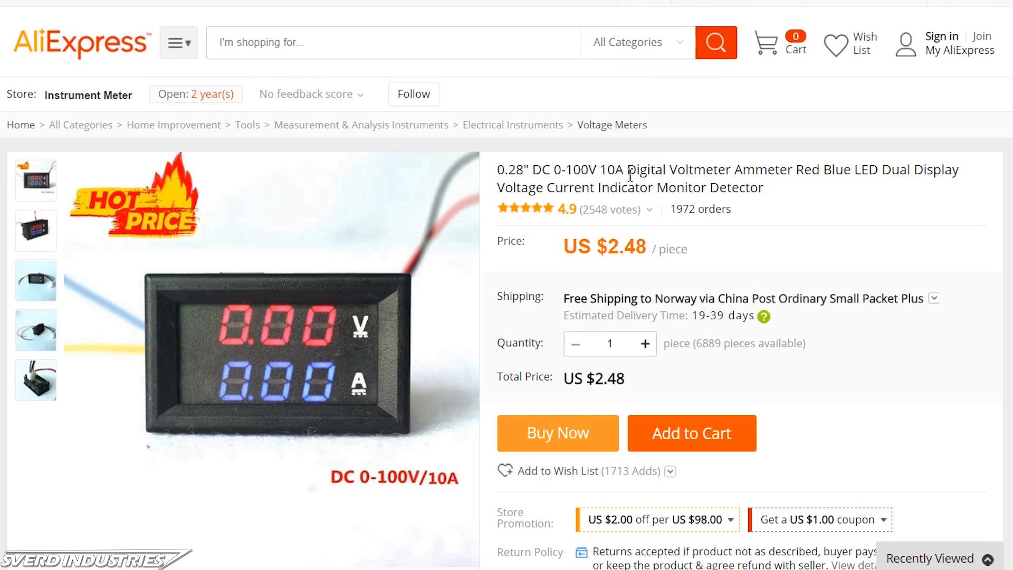
left_click(692, 434)
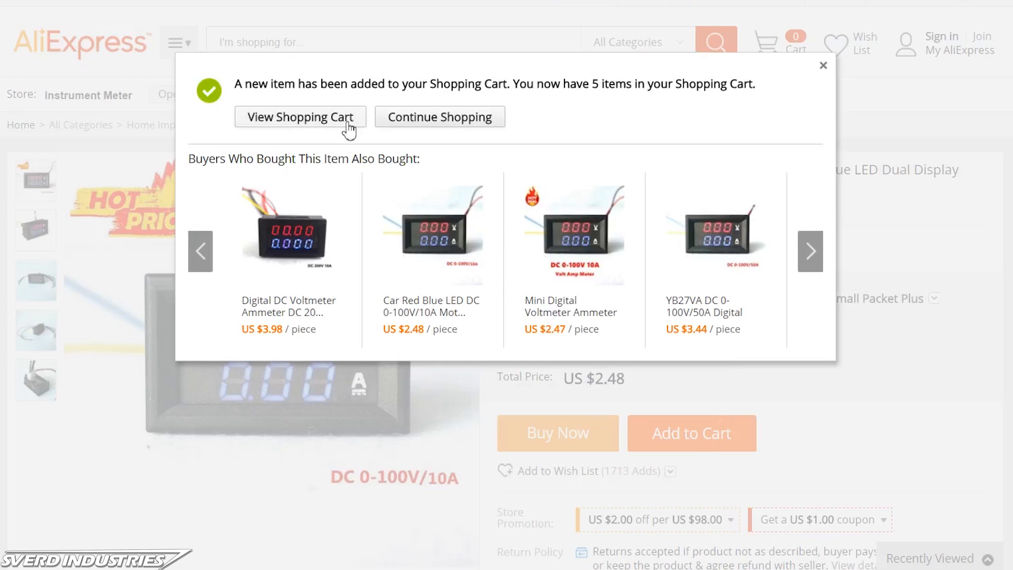
left_click(301, 117)
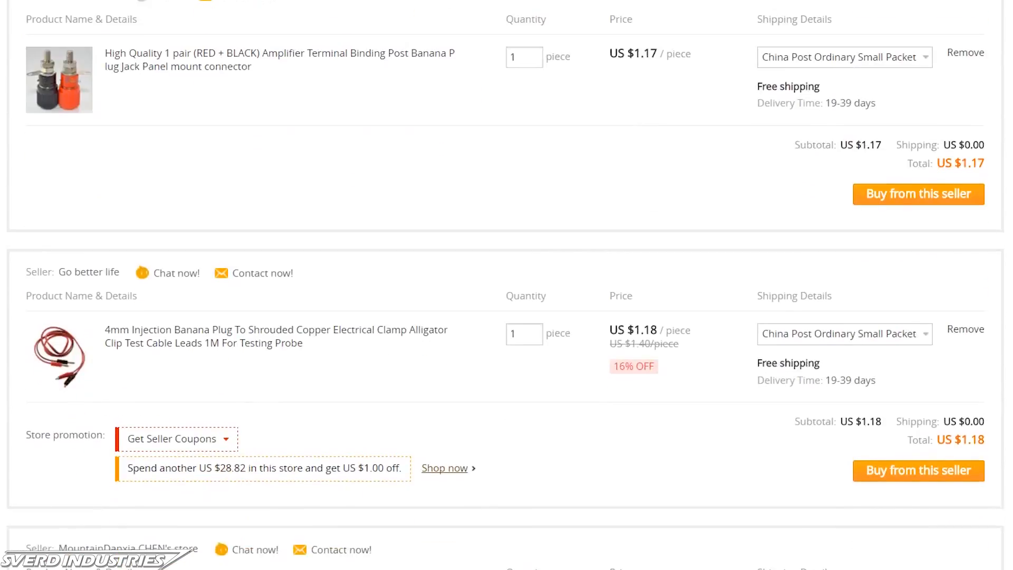